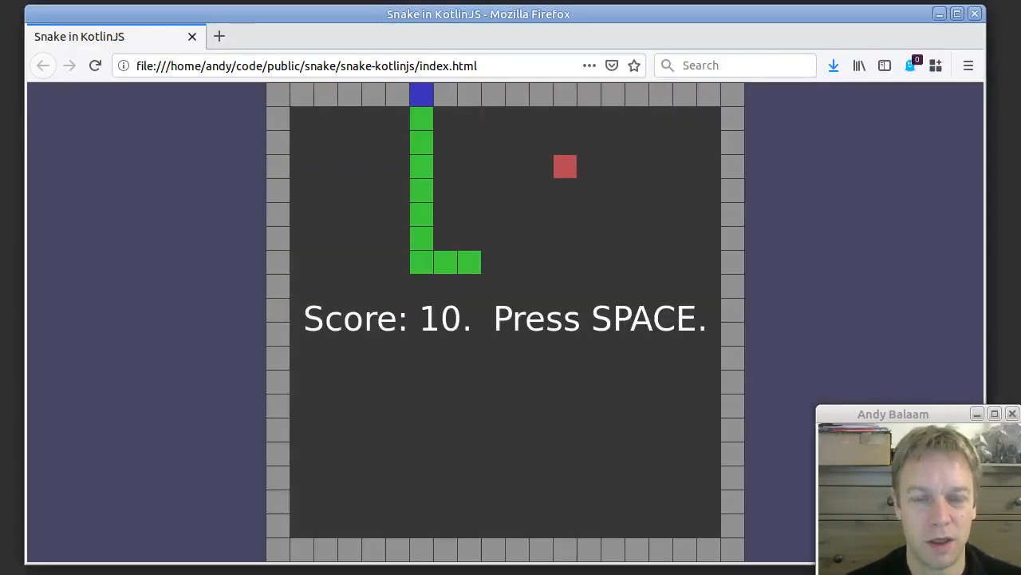
# Restart the Snake game with Space after the round ends at Score: 10
pyautogui.press('space')
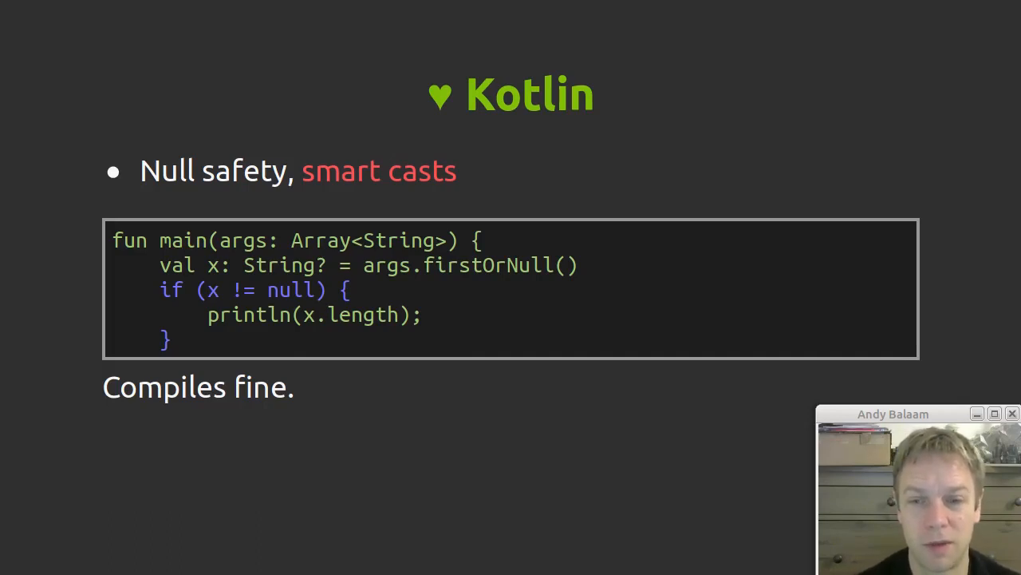
# Advance to the Kotlin null safety and smart casts slide whose example compiles fine
pyautogui.press('Right')
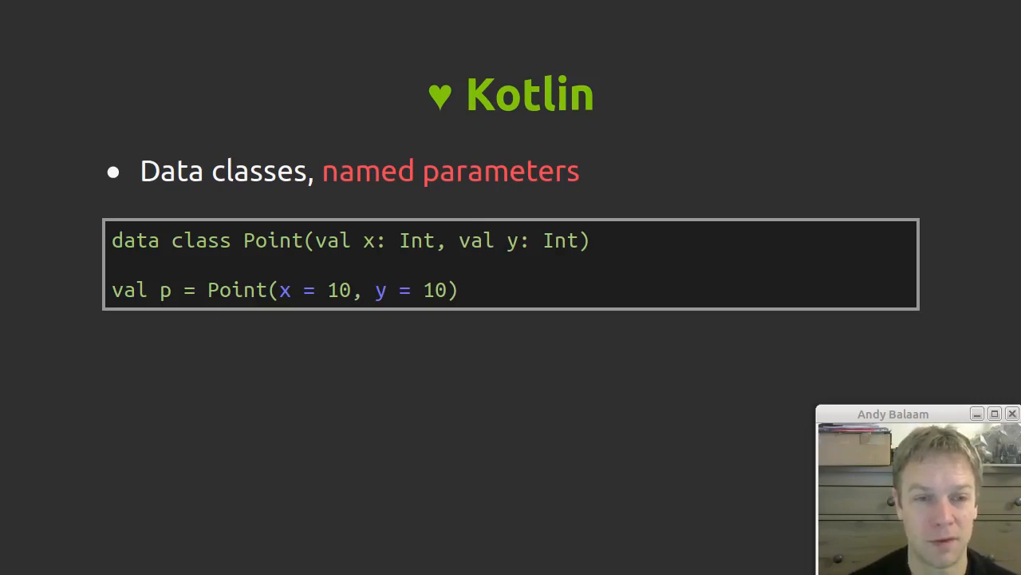
# Advance to the 'Kotlin – Immutability, but!' slide with the mutable Point data class
pyautogui.press('Right')
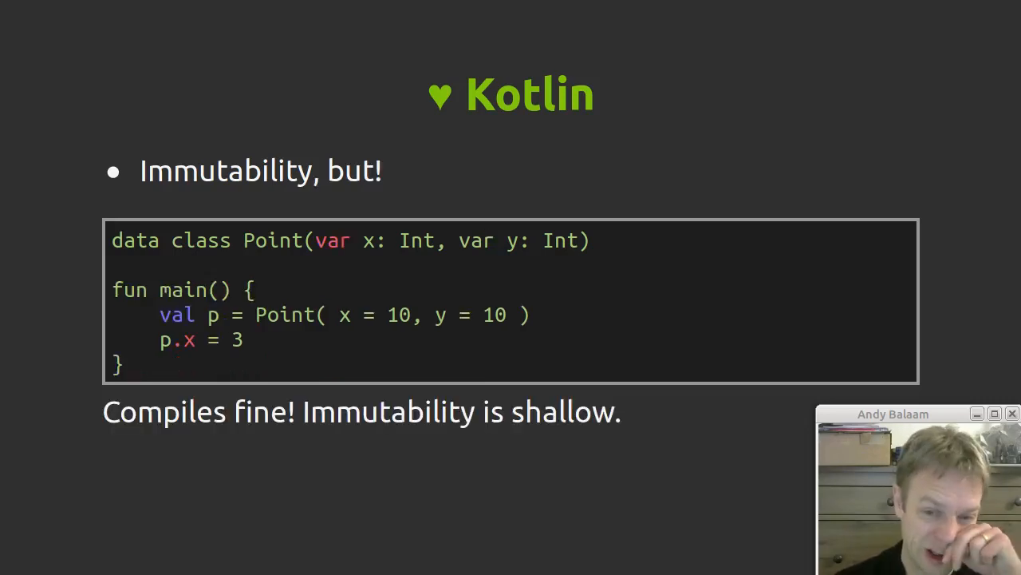
pyautogui.press('Right')
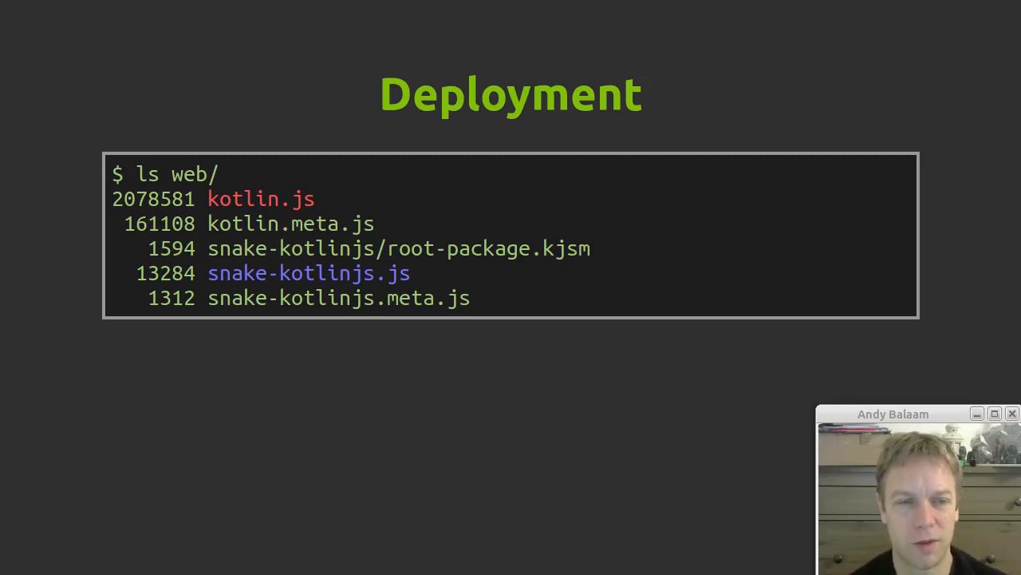
pyautogui.press('Right')
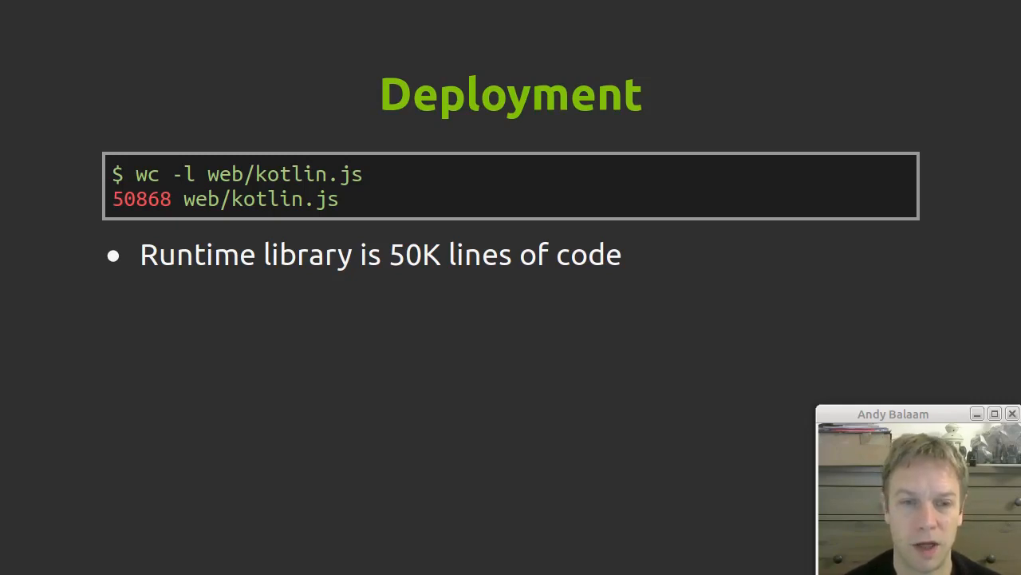
pyautogui.press('right')
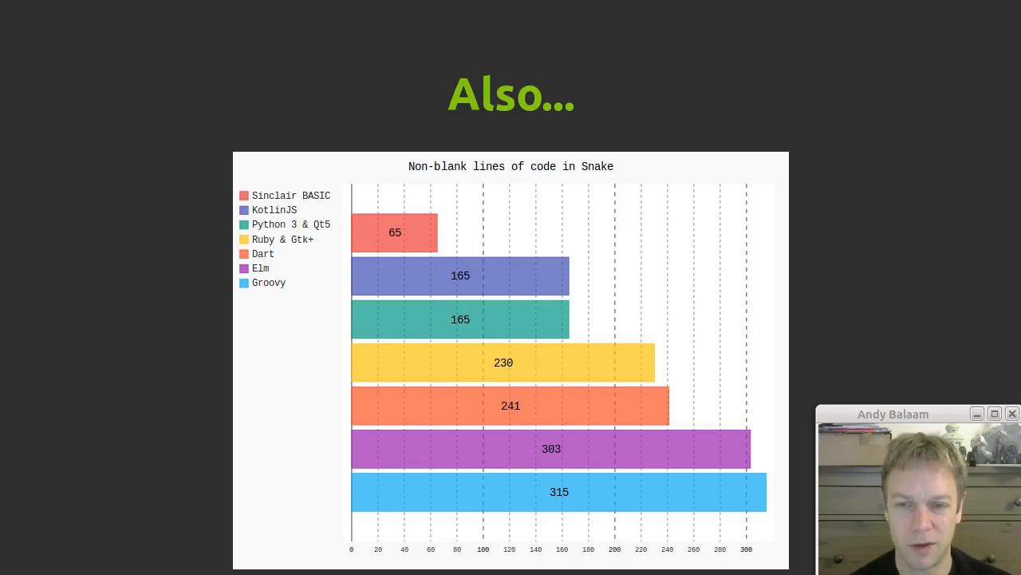
# Advance from the lines-of-code chart to the More info slide with project and social links
pyautogui.press('Right')
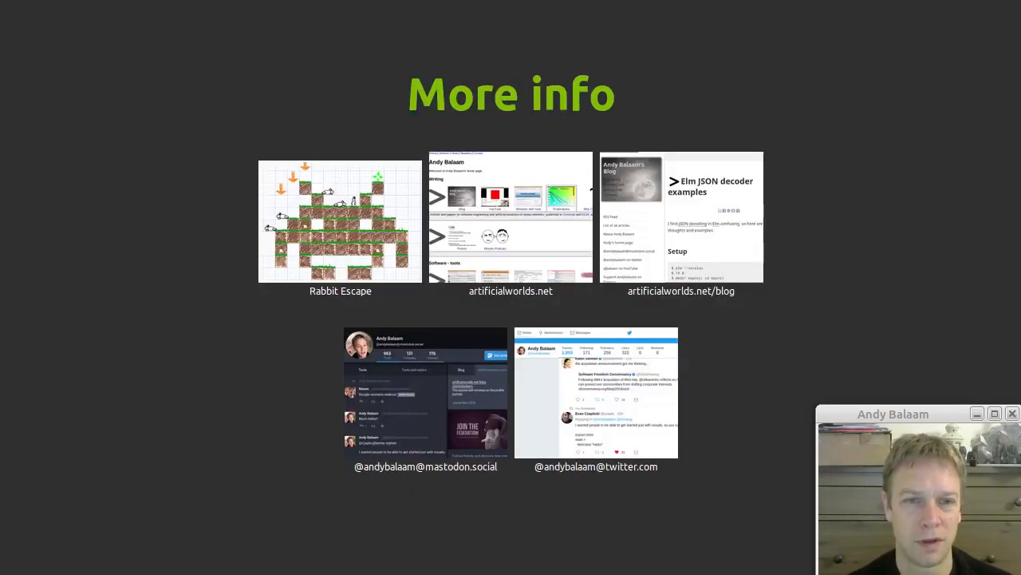